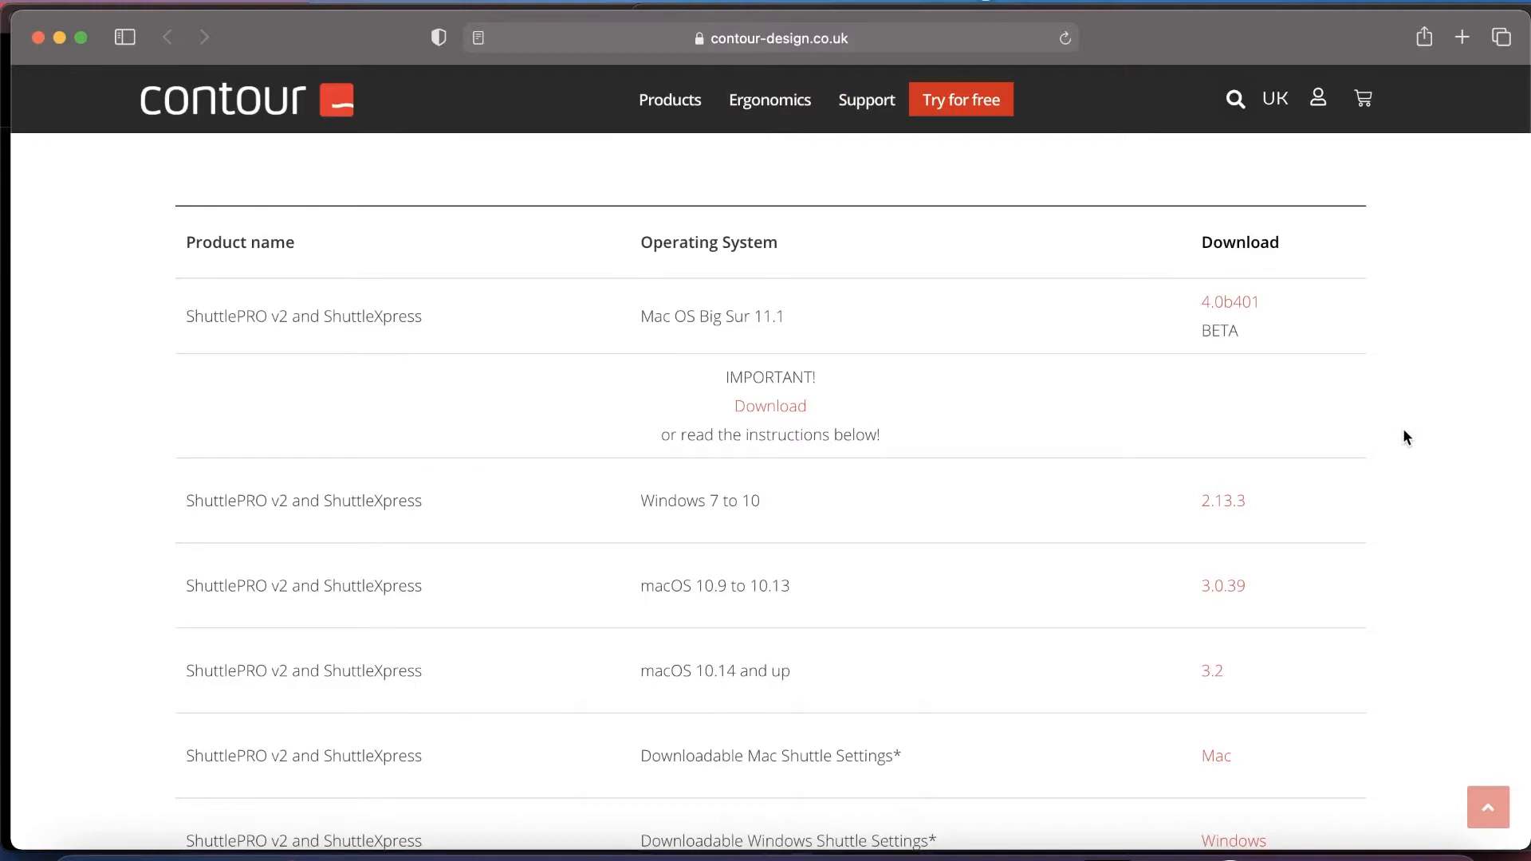
mouse_move(737, 430)
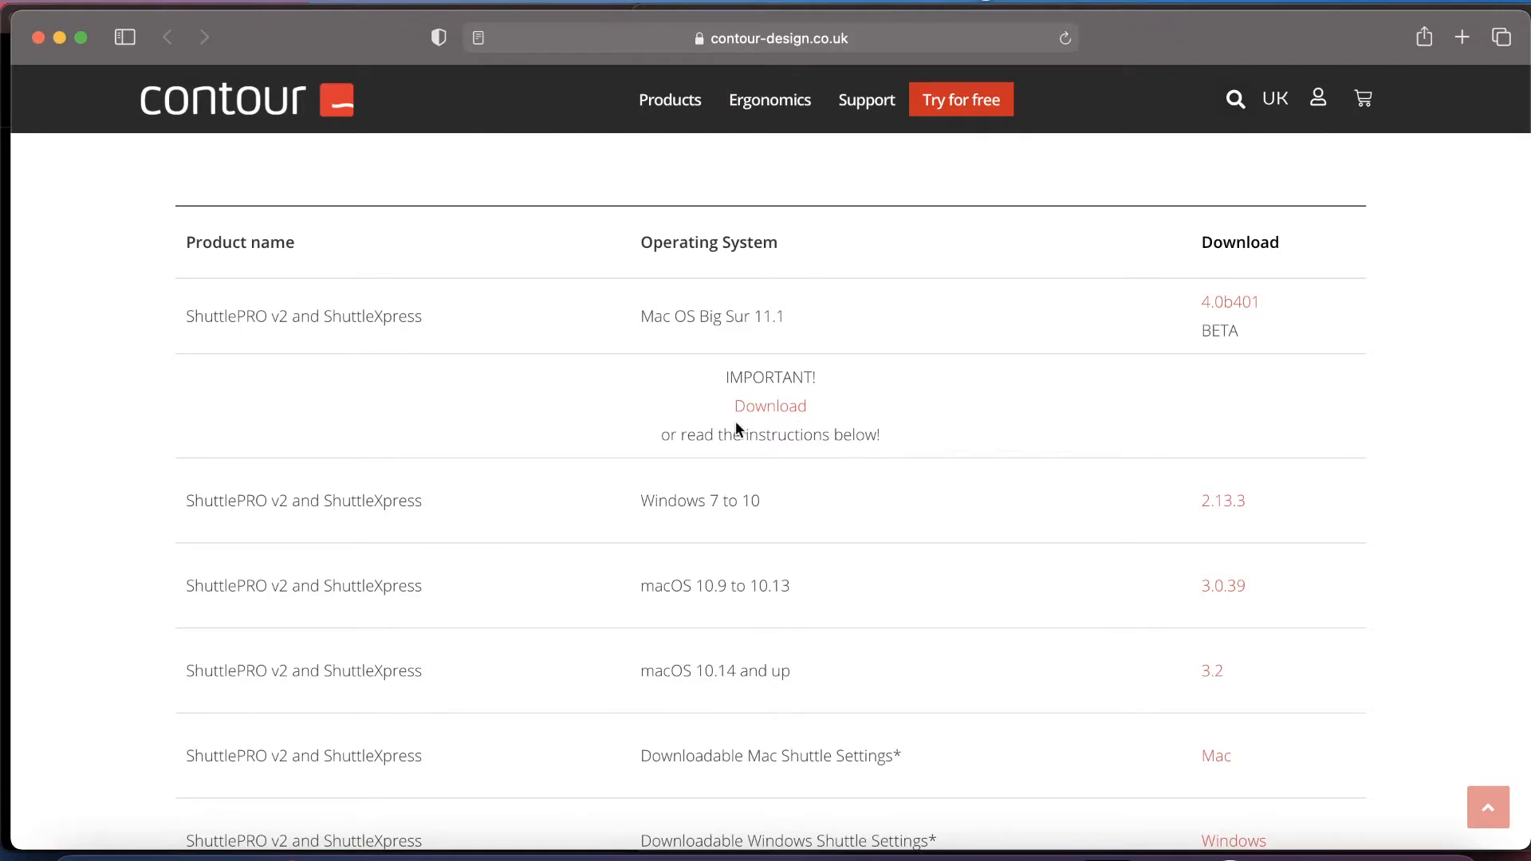
mouse_move(751, 429)
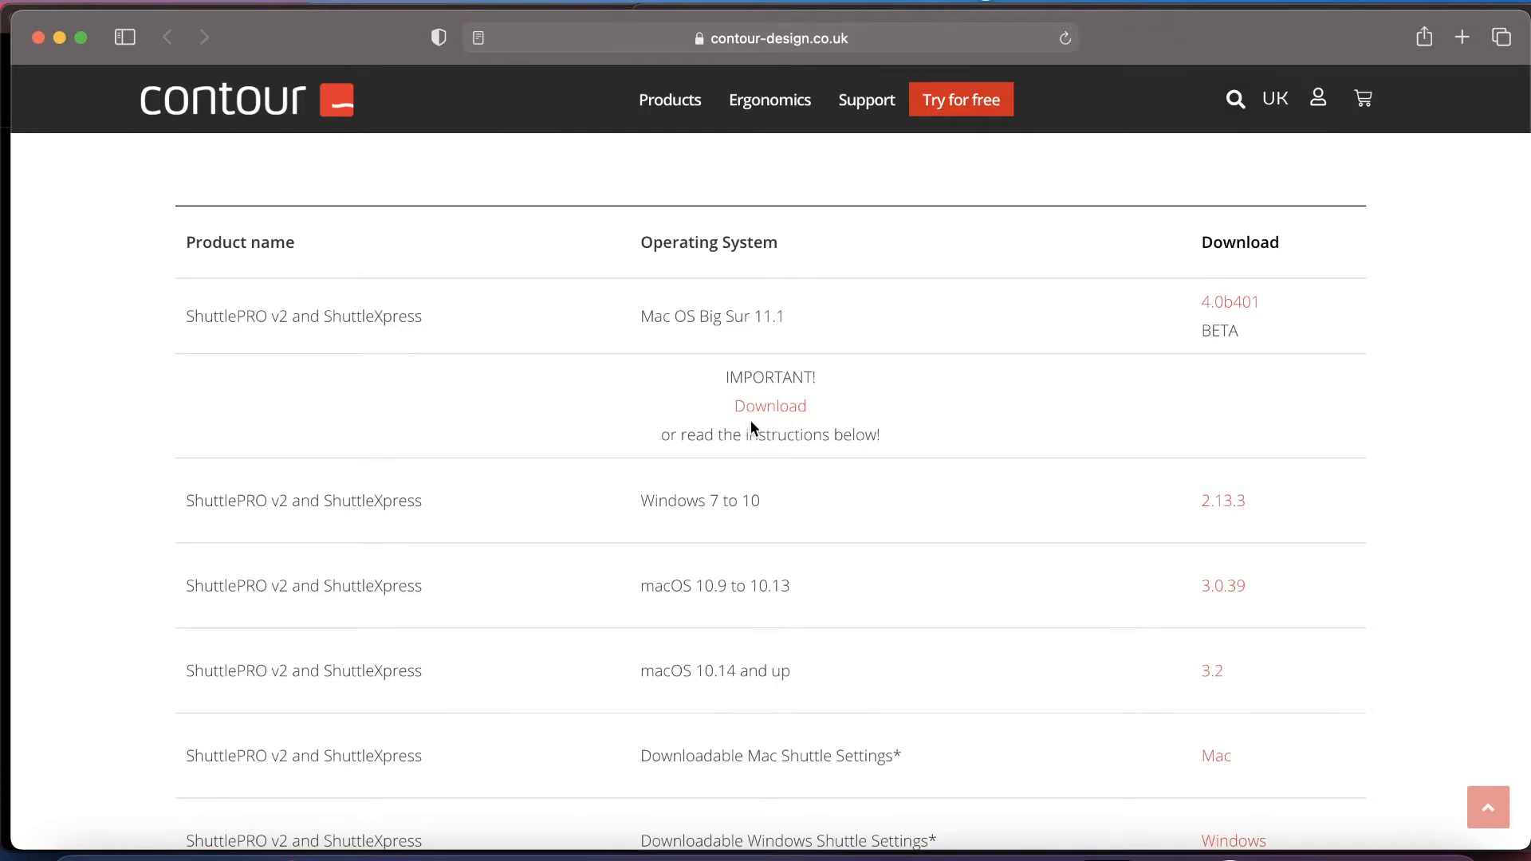
mouse_move(1222, 322)
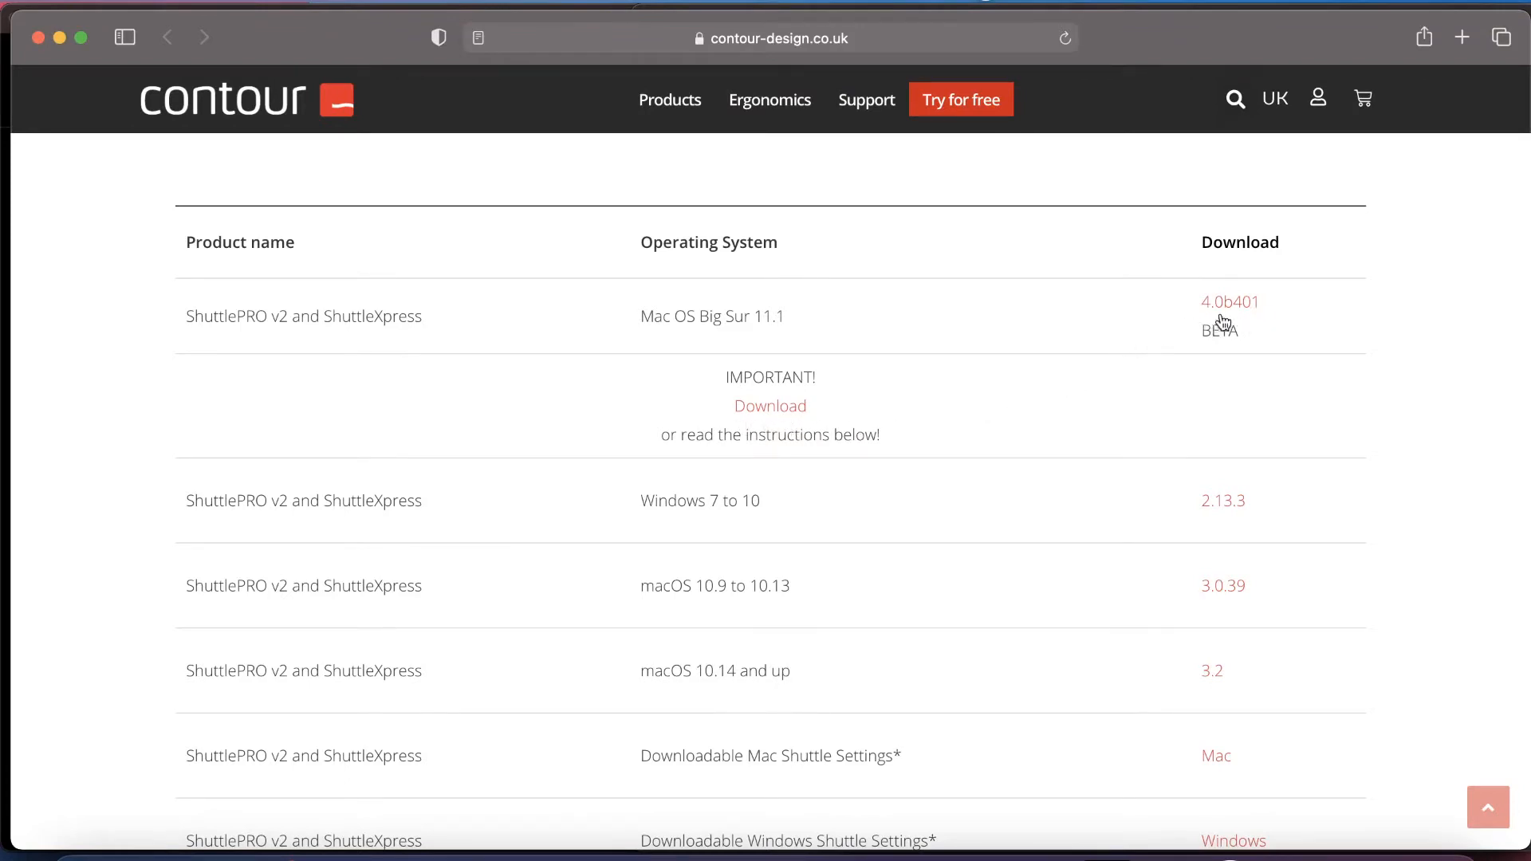
mouse_move(1239, 348)
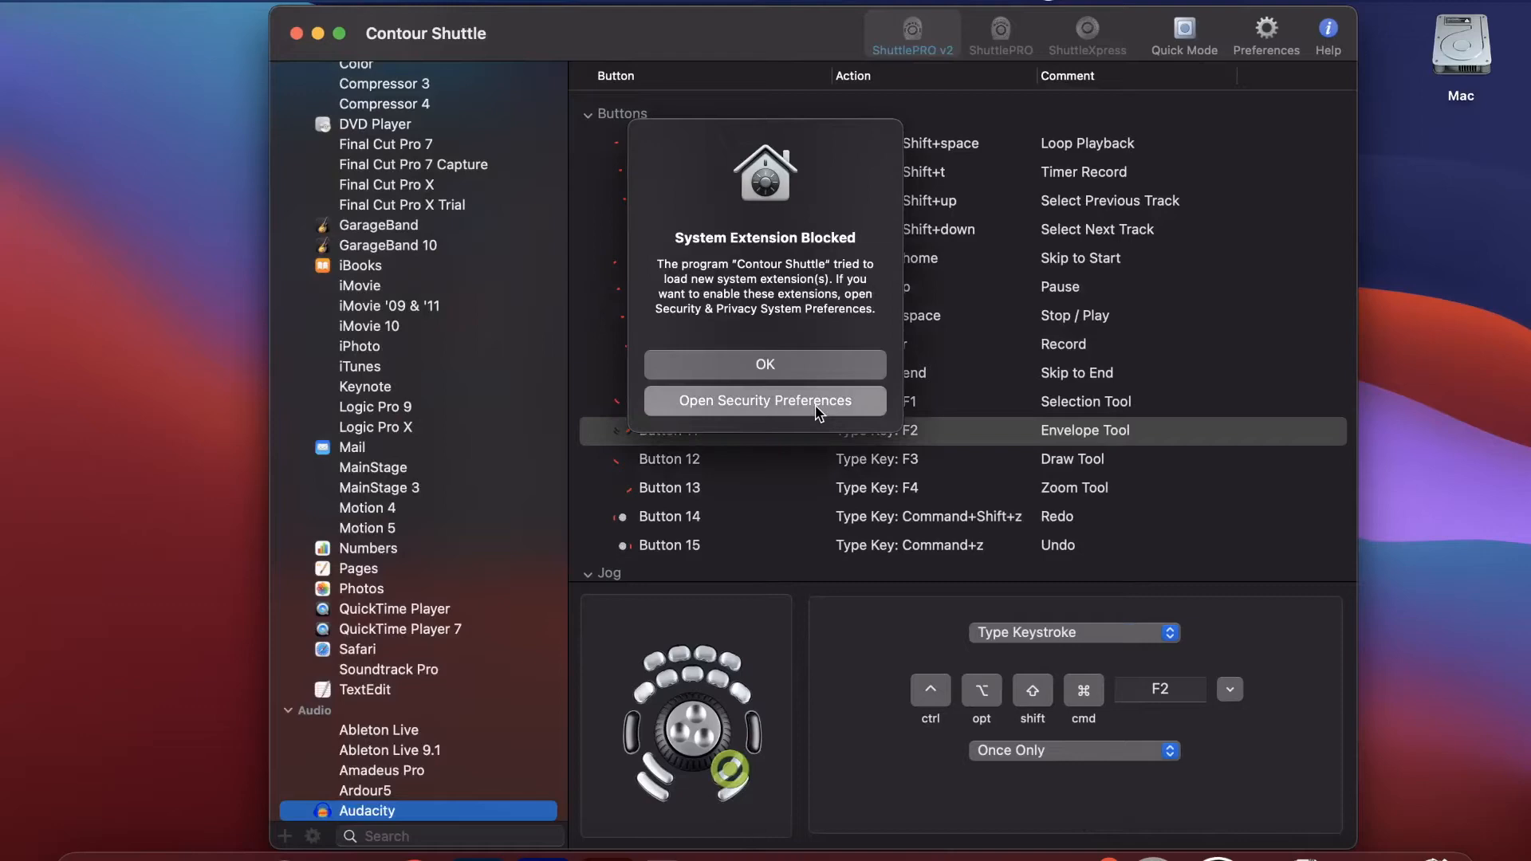
Step: Open Security Preferences for the blocked Contour Shuttle extension and unlock the padlock
click(764, 400)
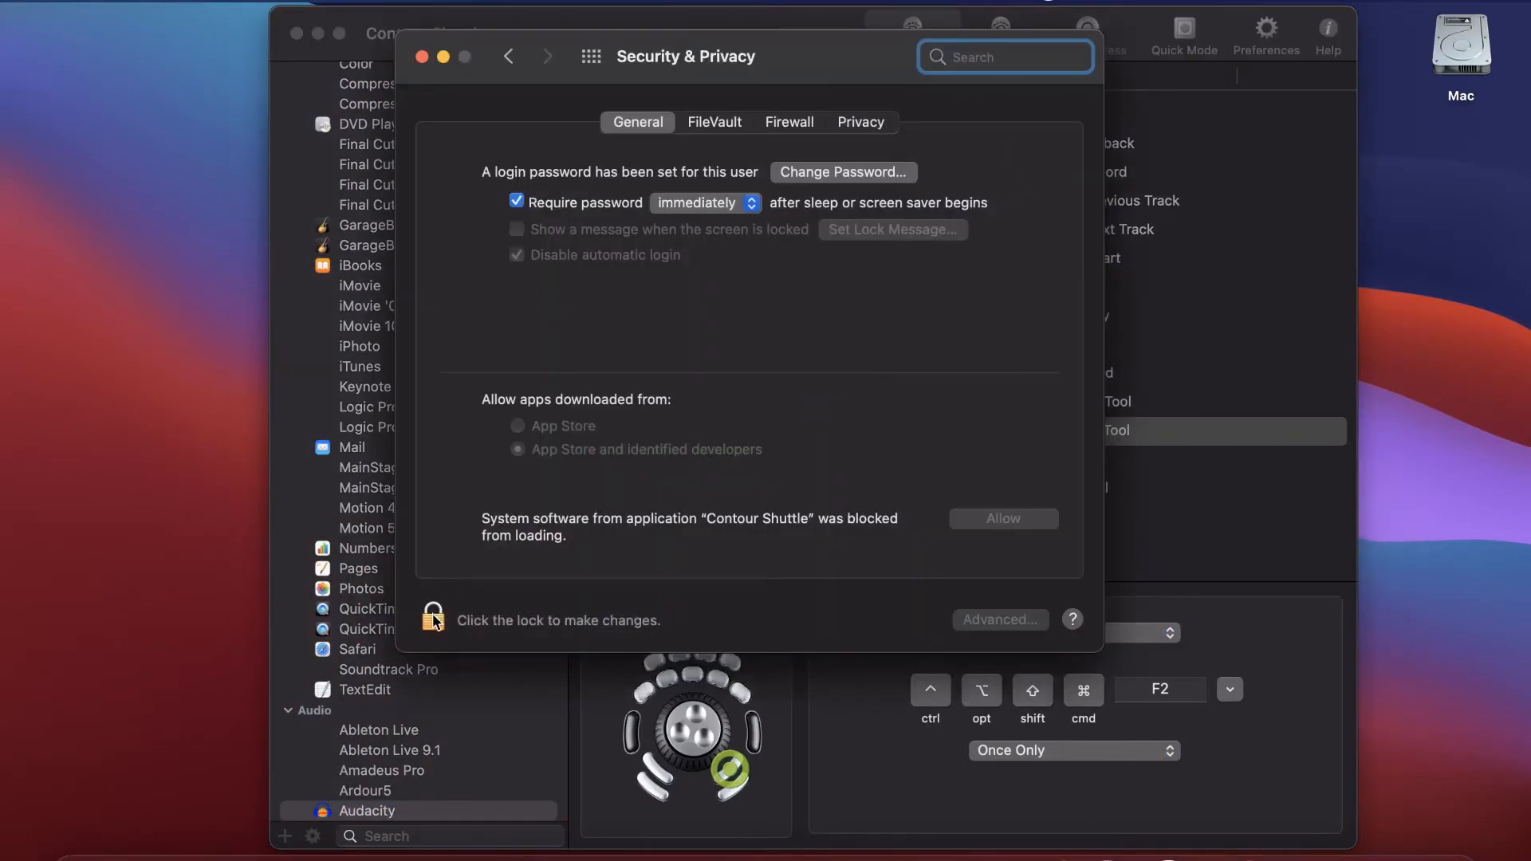
click(432, 619)
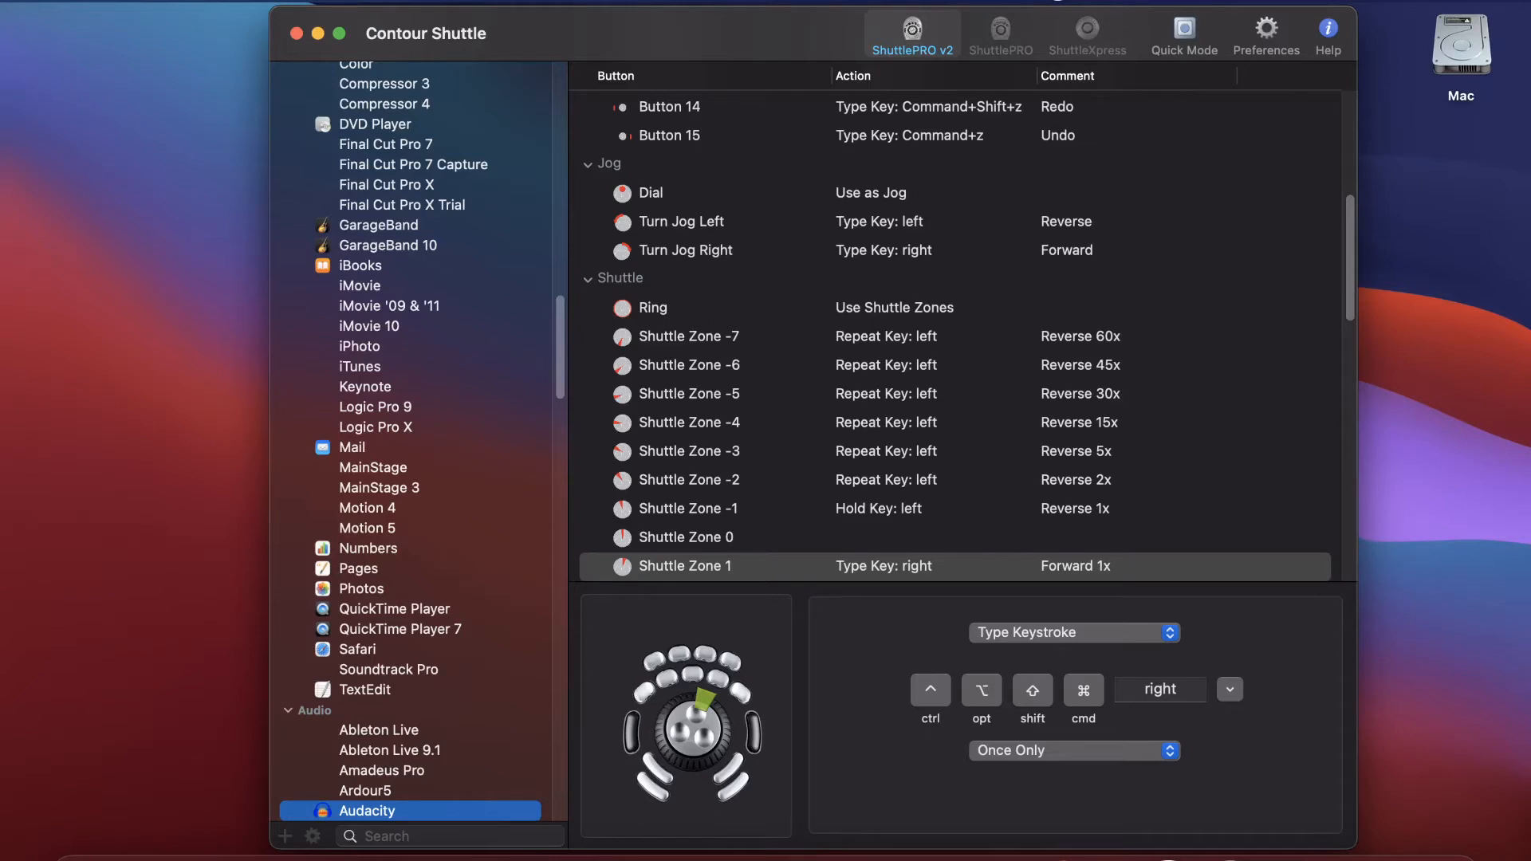
mouse_move(656, 383)
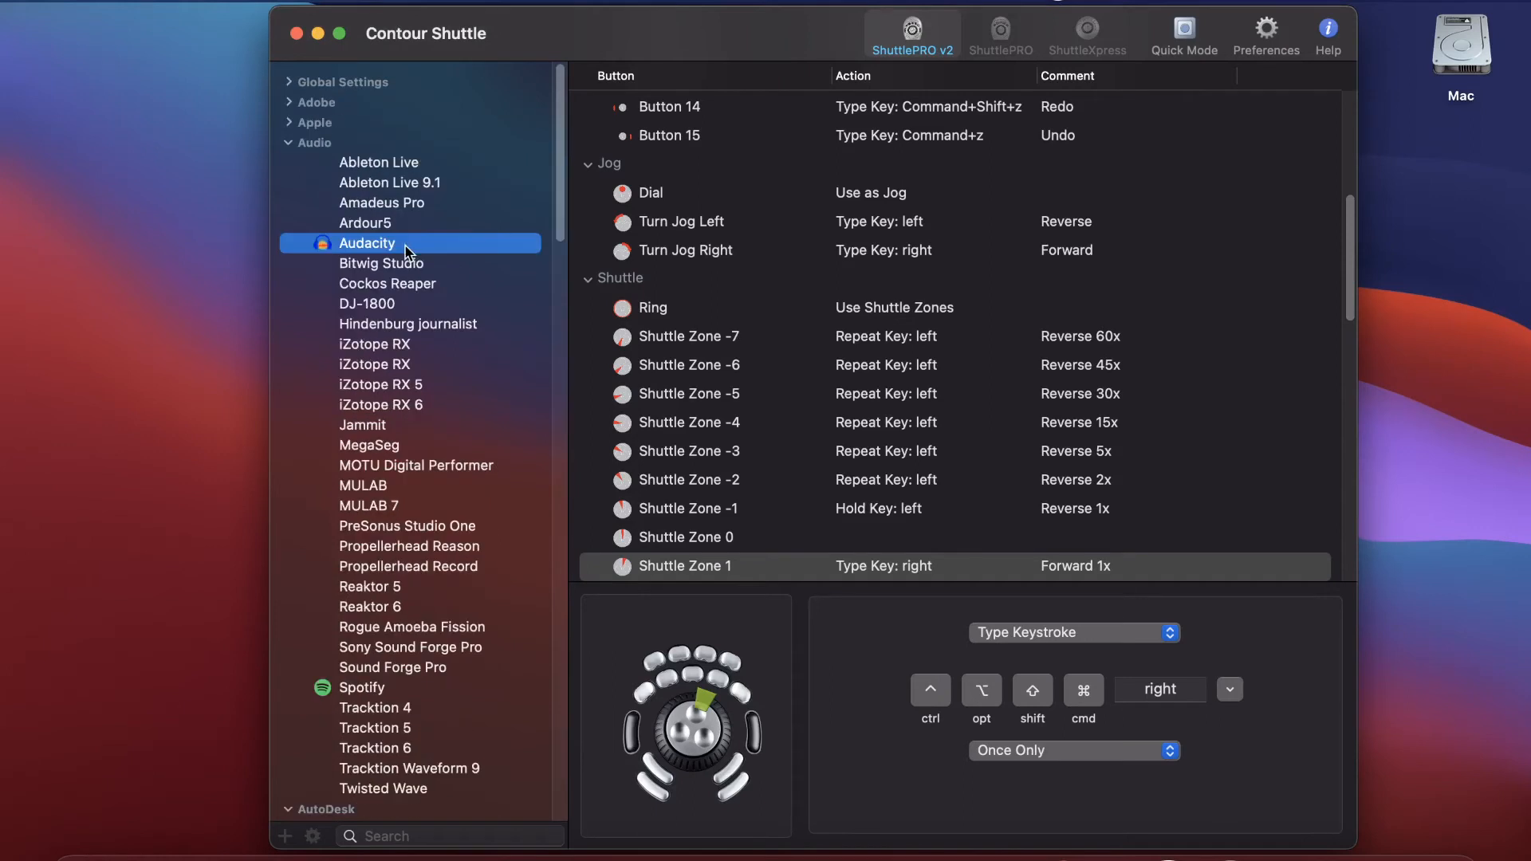
Step: Select the Audacity settings entry in the sidebar
click(313, 835)
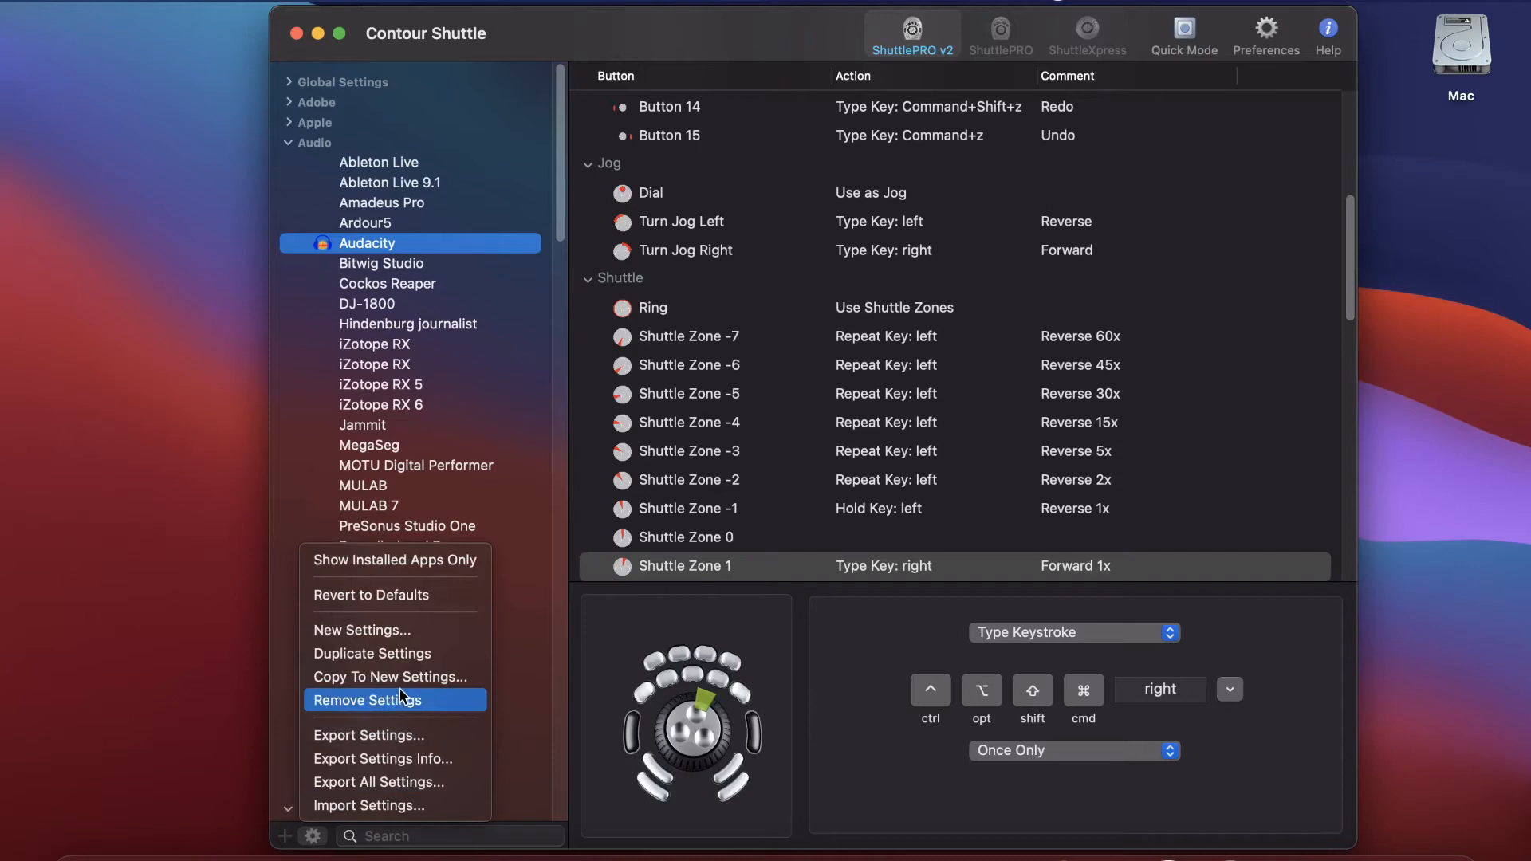
mouse_move(395, 677)
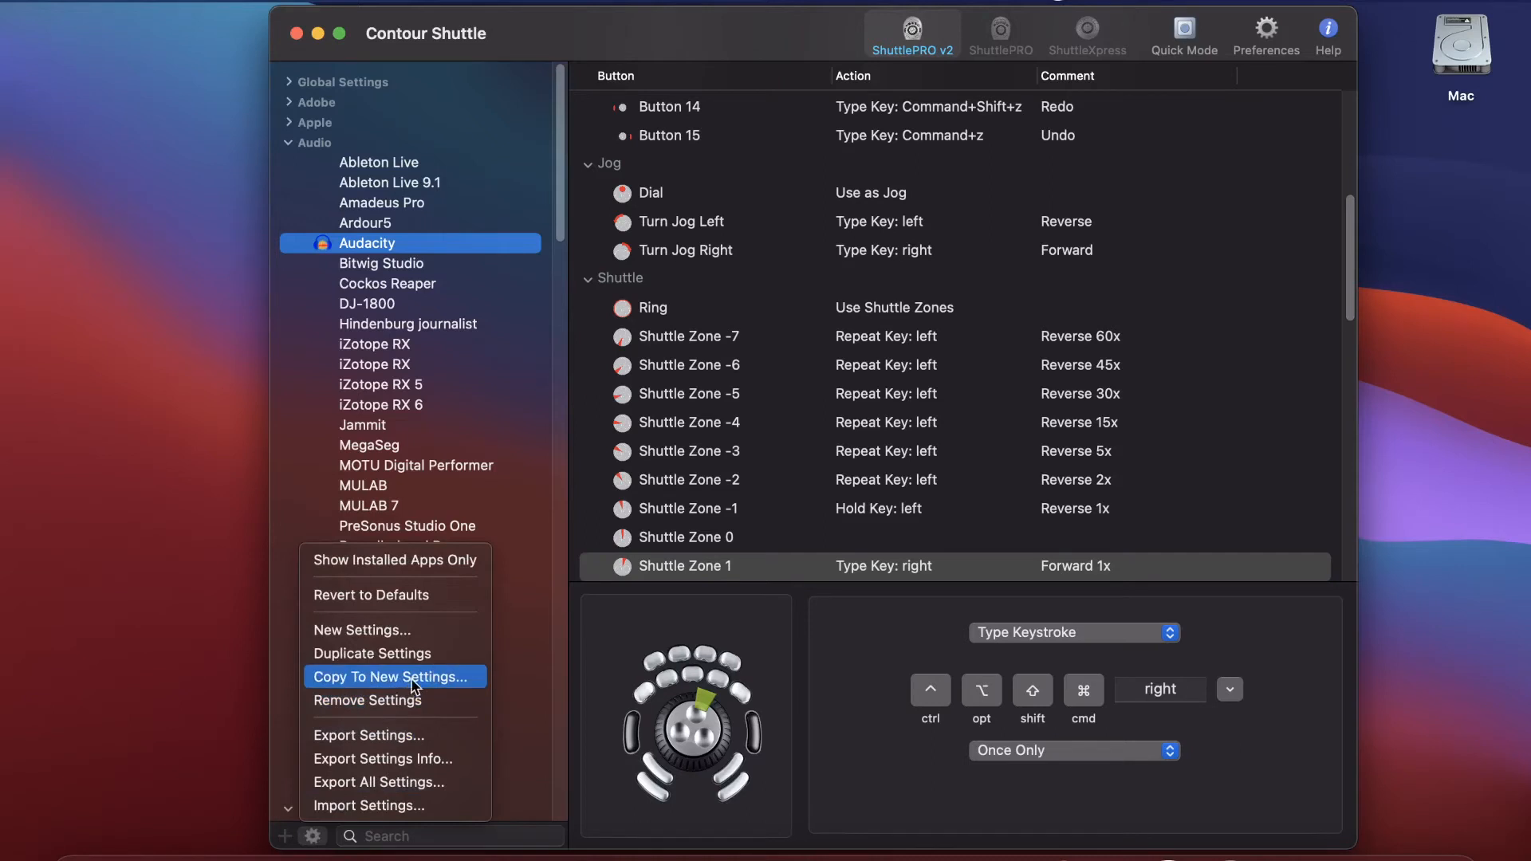
mouse_move(410, 677)
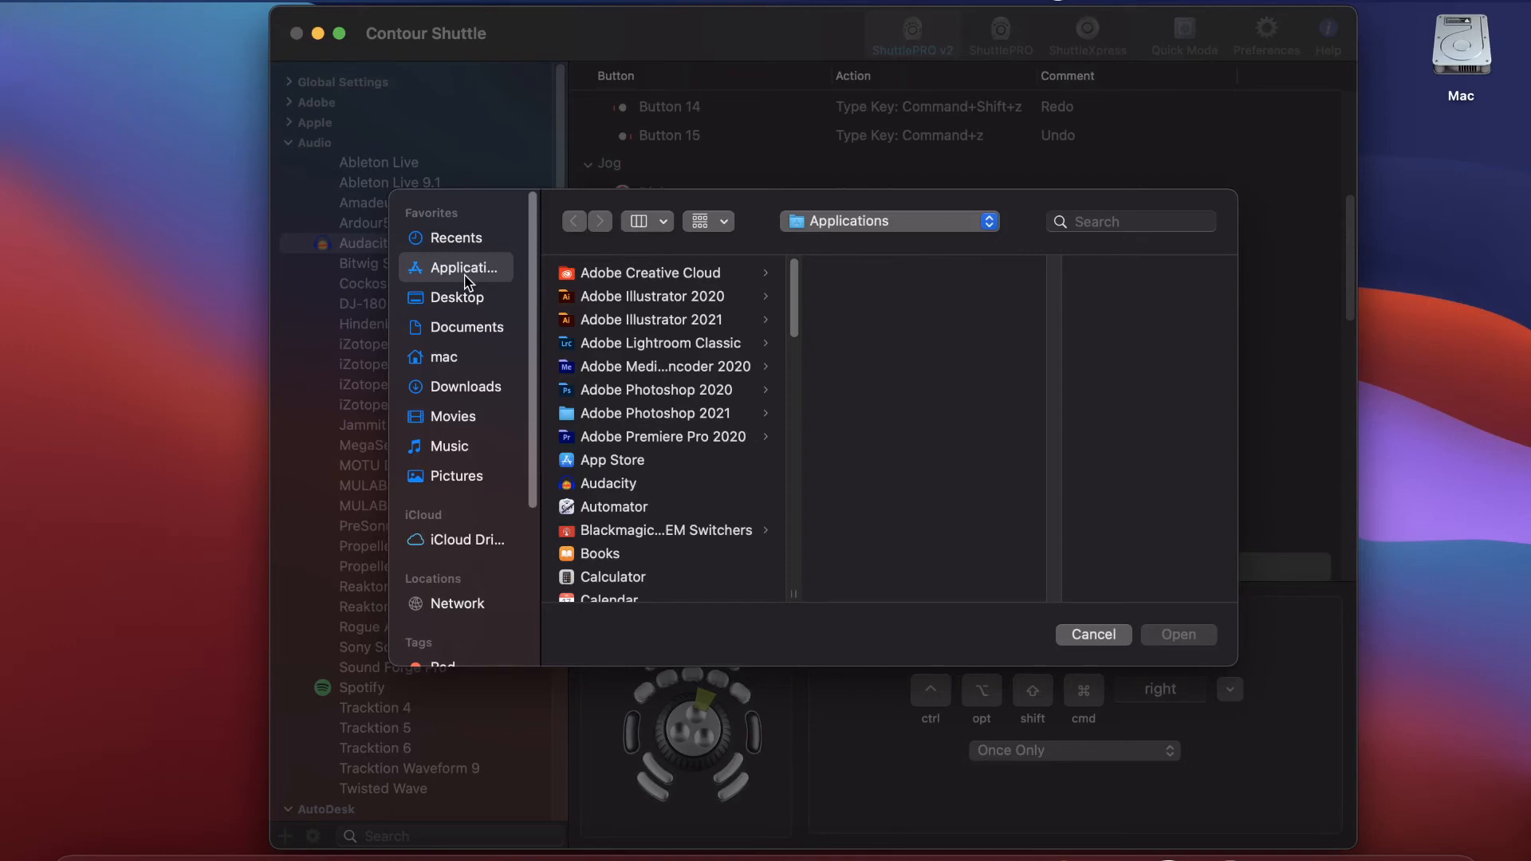
Step: Link the new settings to the Audacity app from the Applications folder
click(607, 483)
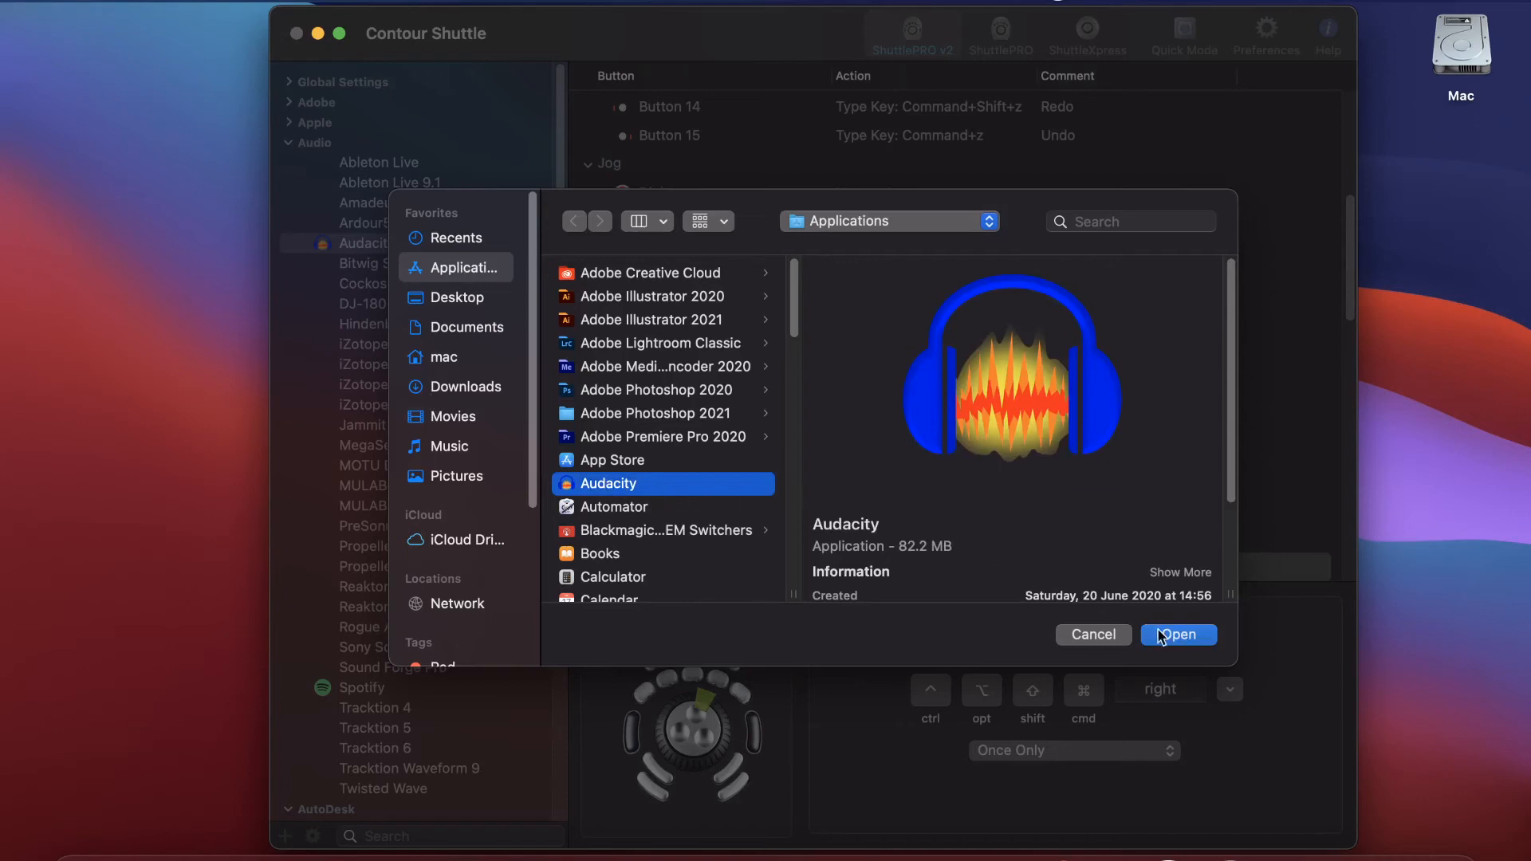
click(1178, 634)
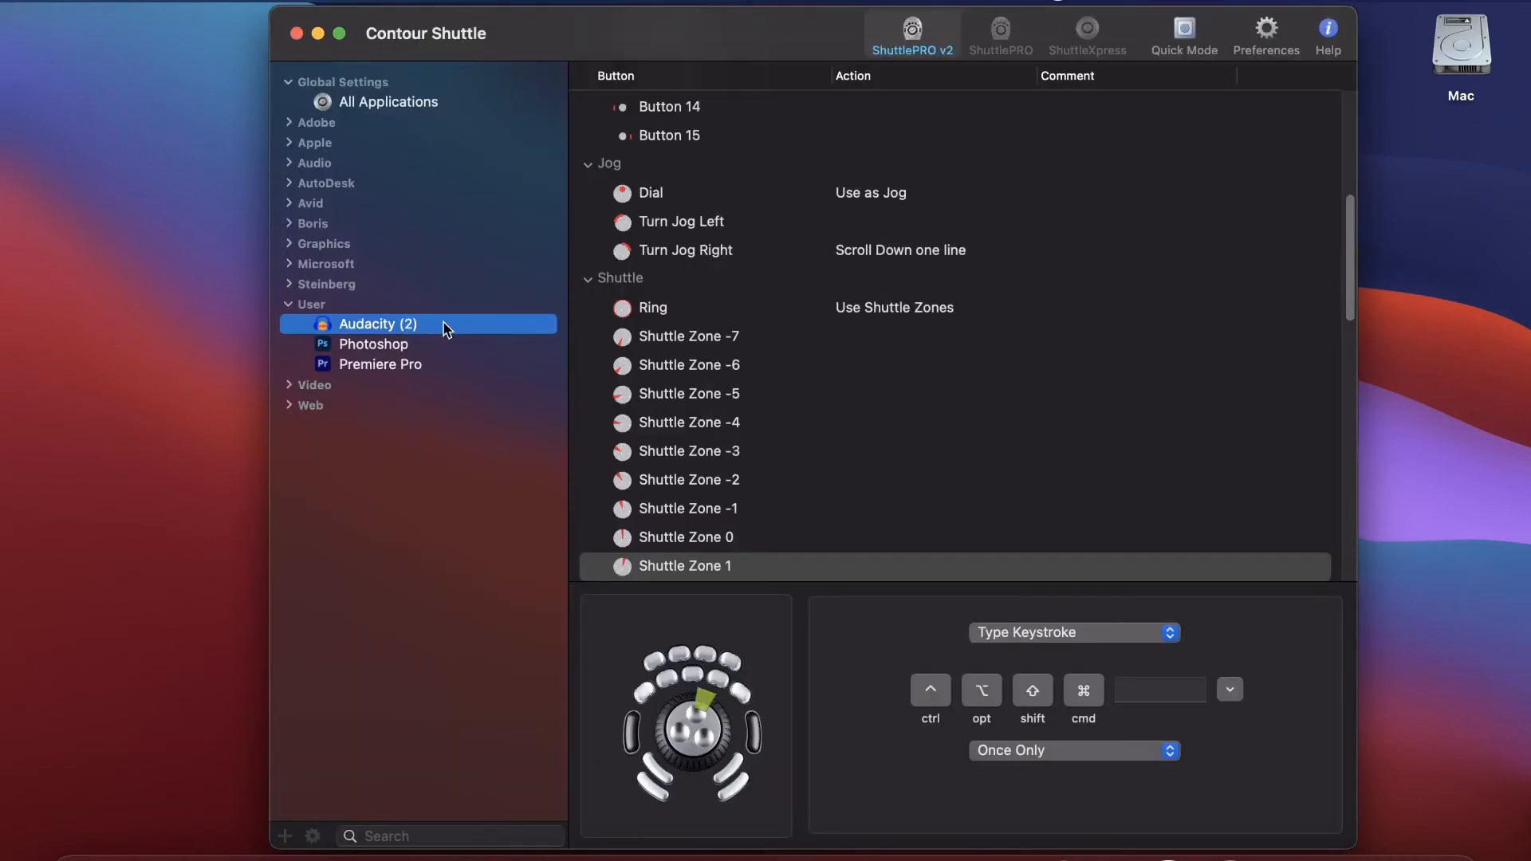